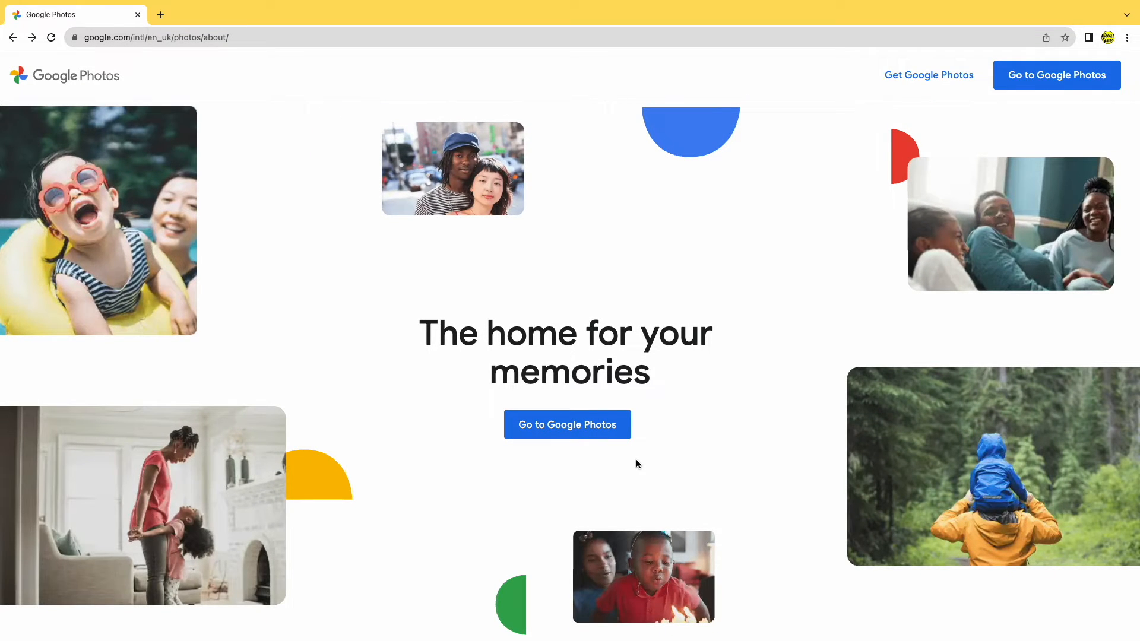
{"action": "mouse_move", "coordinate": [618, 439]}
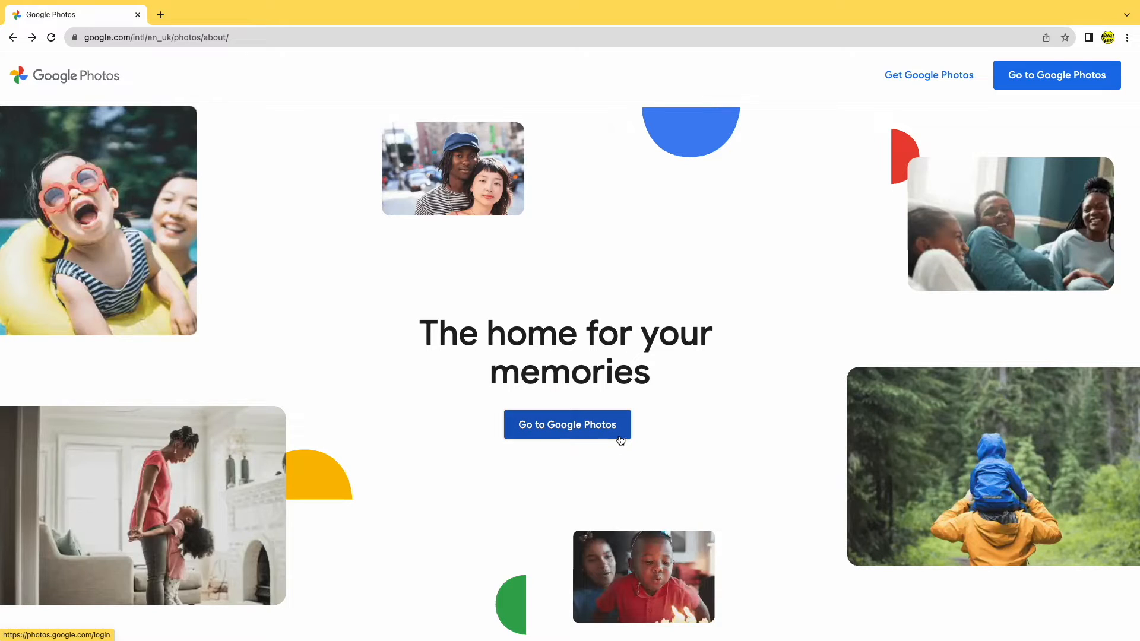
Leave the about page with 'Go to Google Photos' to reach the photo library.
{"action": "left_click", "coordinate": [567, 425]}
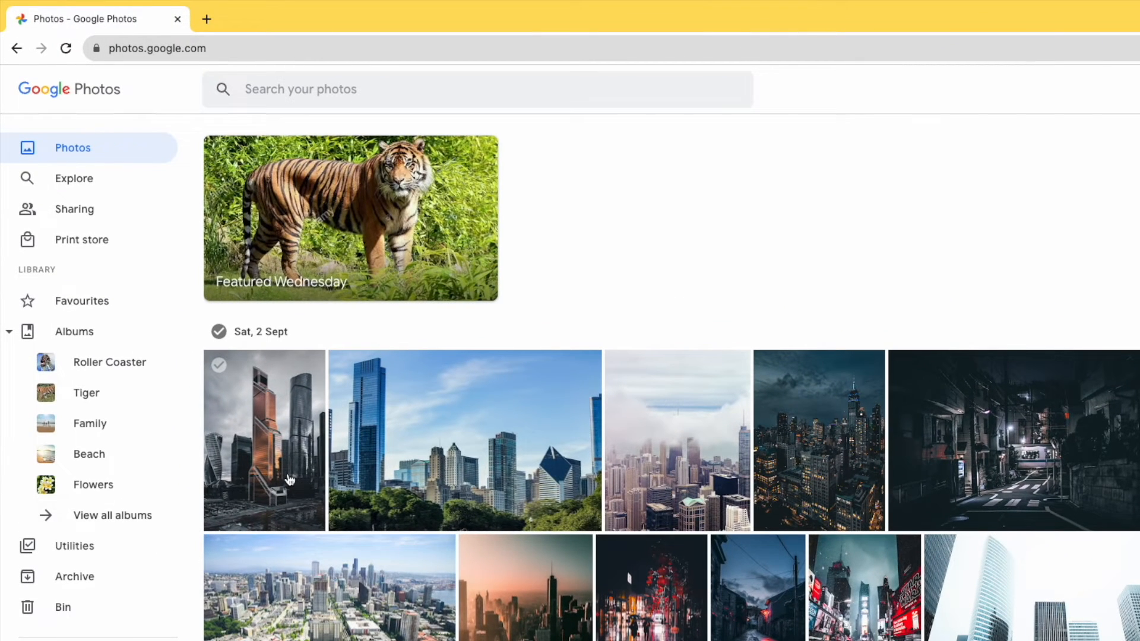
{"action": "mouse_move", "coordinate": [252, 417]}
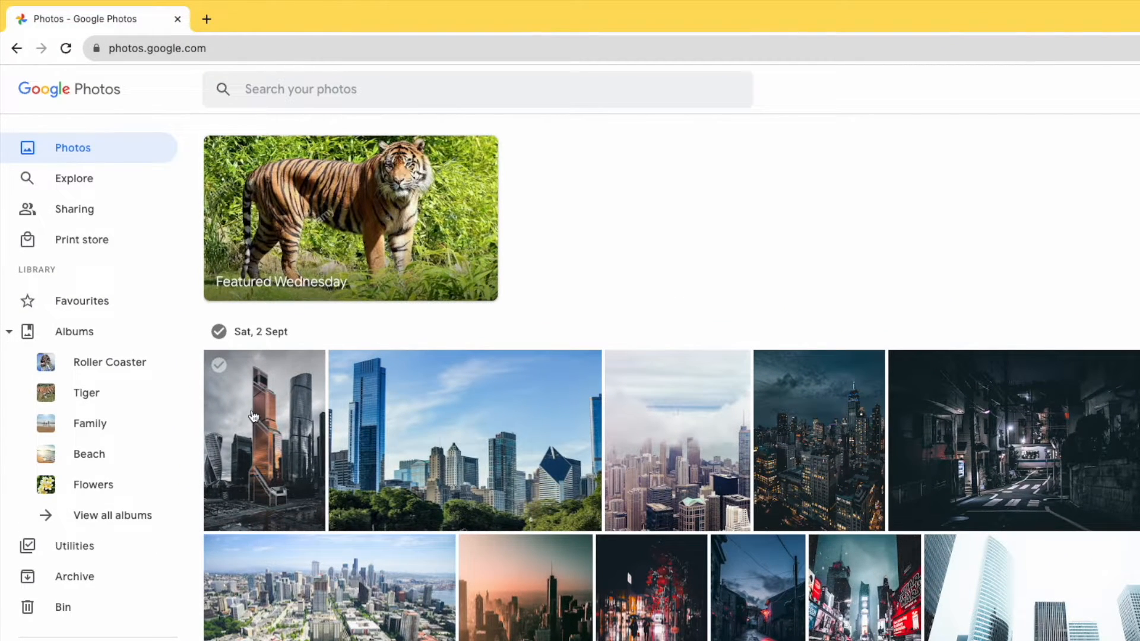
{"action": "mouse_move", "coordinate": [247, 400]}
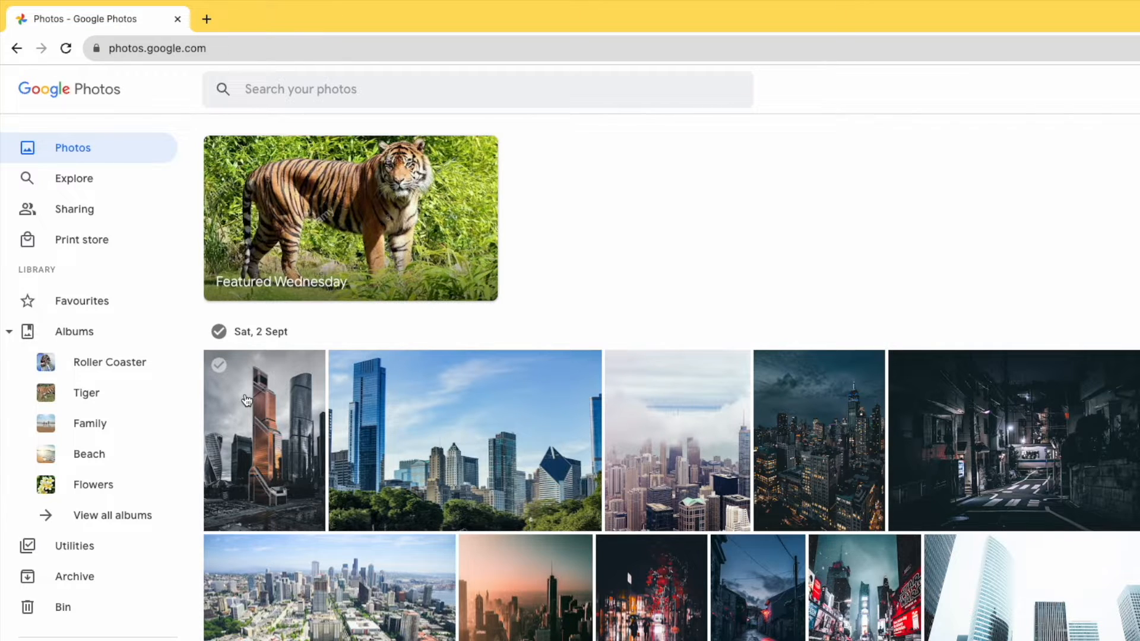
{"action": "key", "text": "shift"}
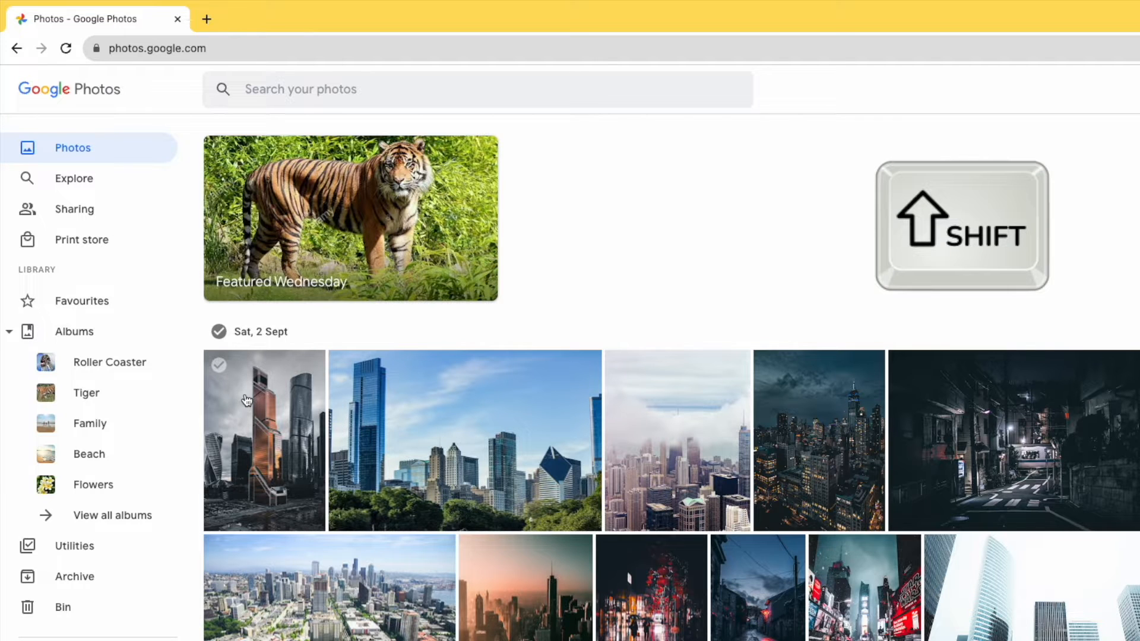
{"action": "key", "text": "shift"}
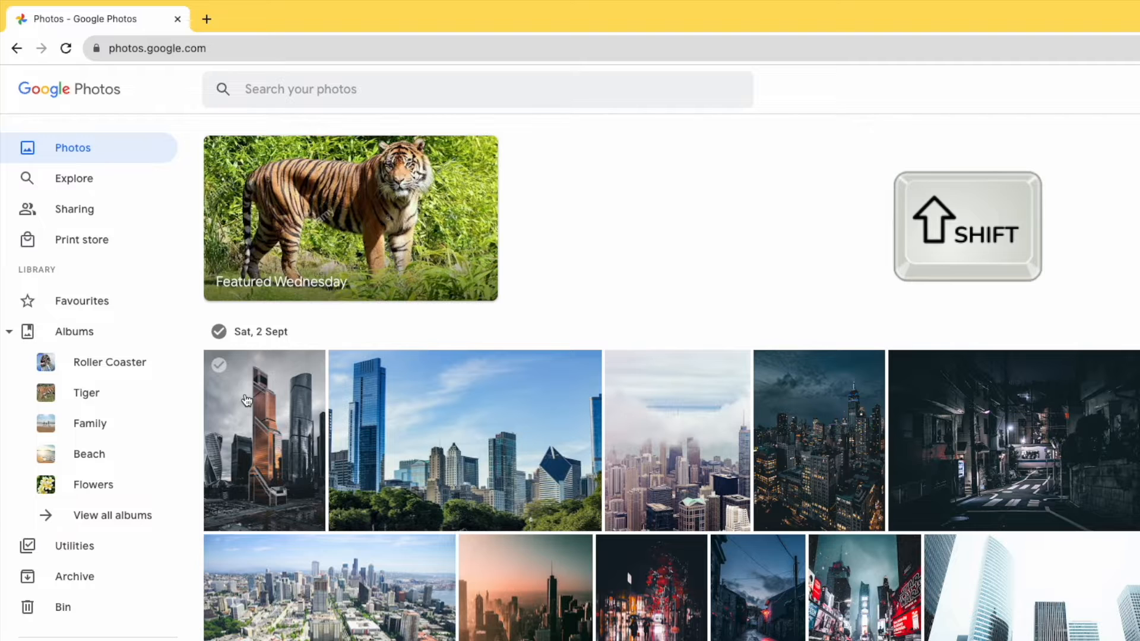
Select the range from the first skyscraper photo to the sunset savanna photo.
{"action": "left_click", "coordinate": [219, 365]}
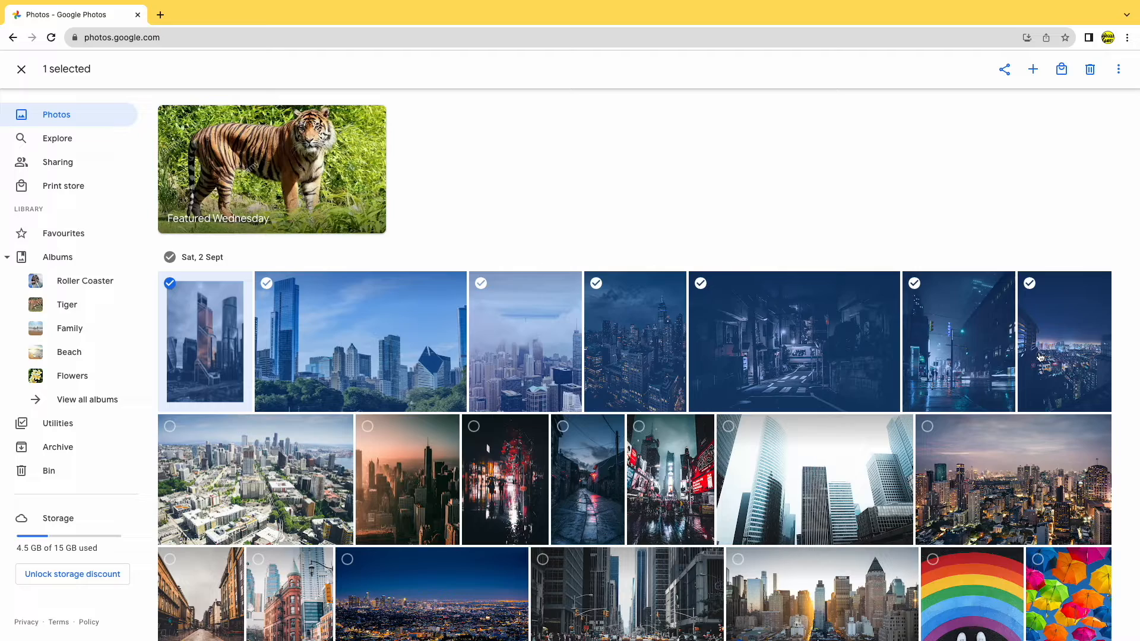
{"action": "scroll", "scroll_direction": "down", "scroll_amount": 3}
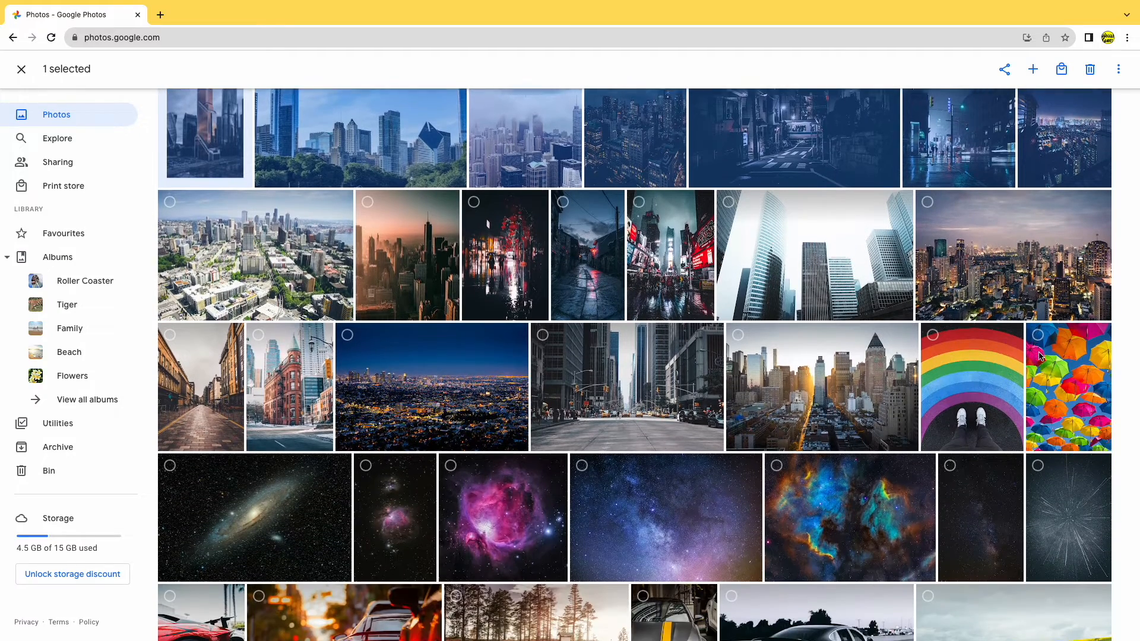
{"action": "scroll", "scroll_direction": "down", "scroll_amount": 3}
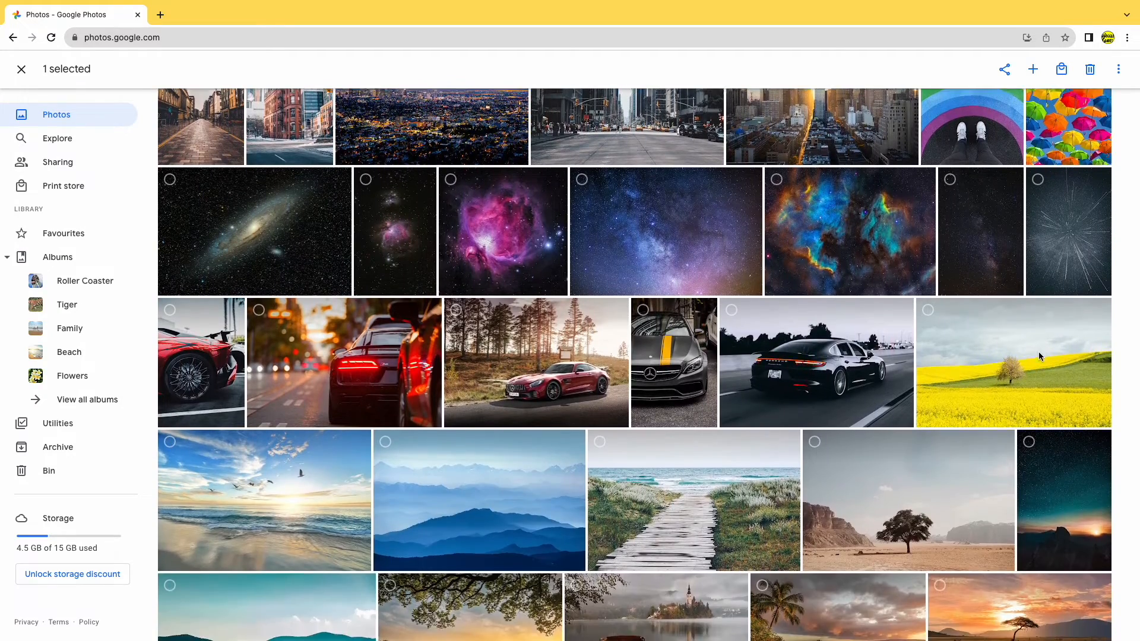
{"action": "scroll", "scroll_direction": "down", "scroll_amount": 3}
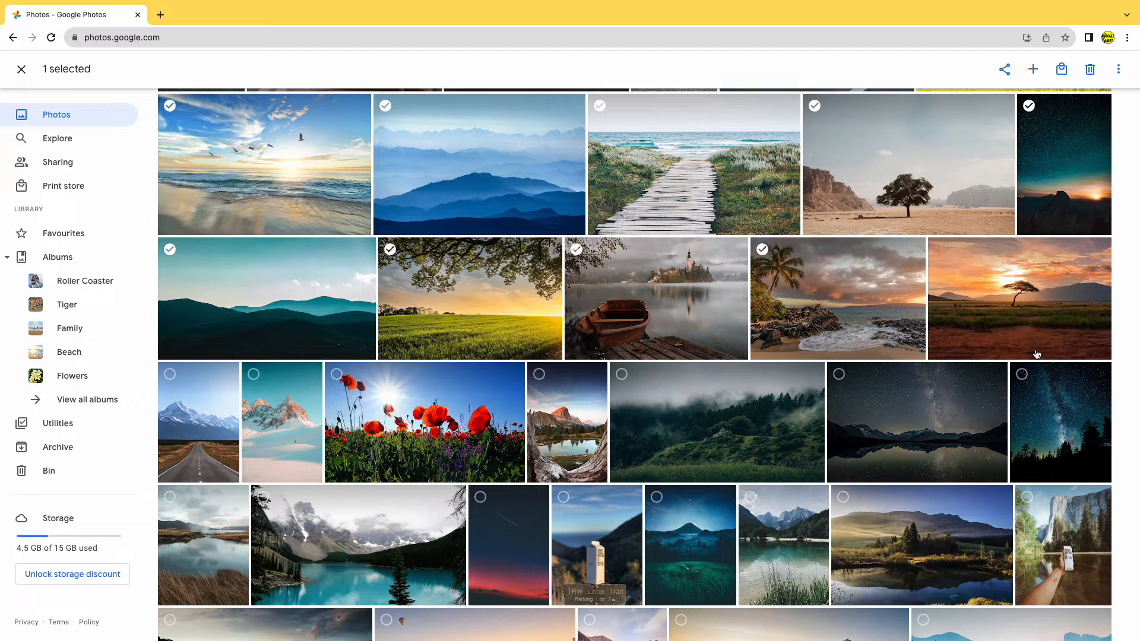
{"action": "left_click", "coordinate": [940, 249]}
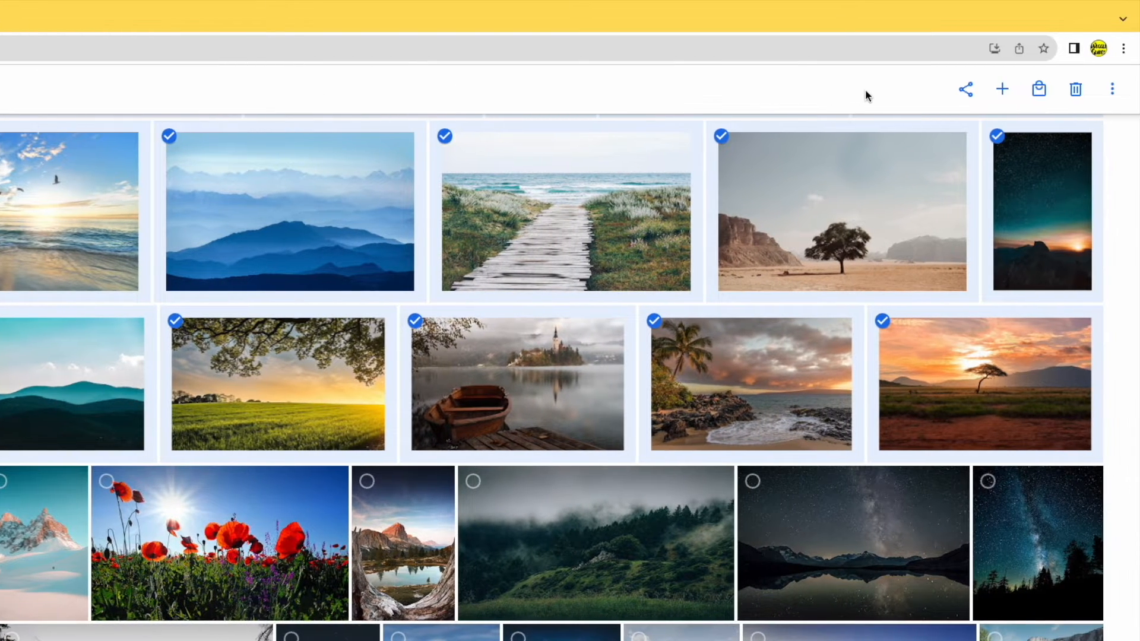
{"action": "mouse_move", "coordinate": [943, 133]}
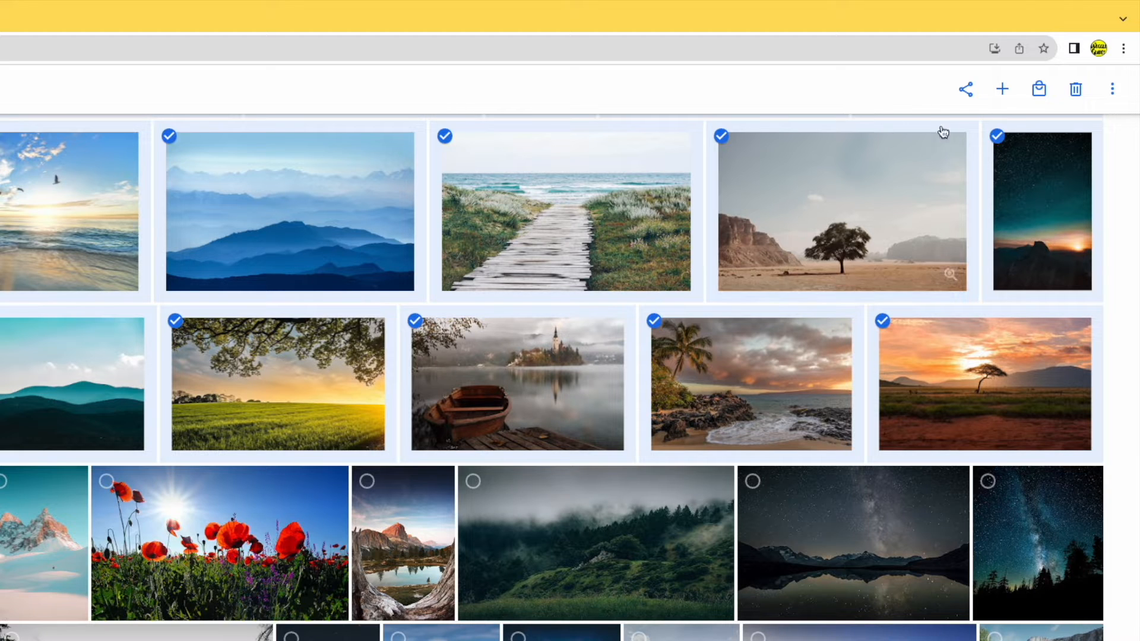
{"action": "mouse_move", "coordinate": [1075, 89]}
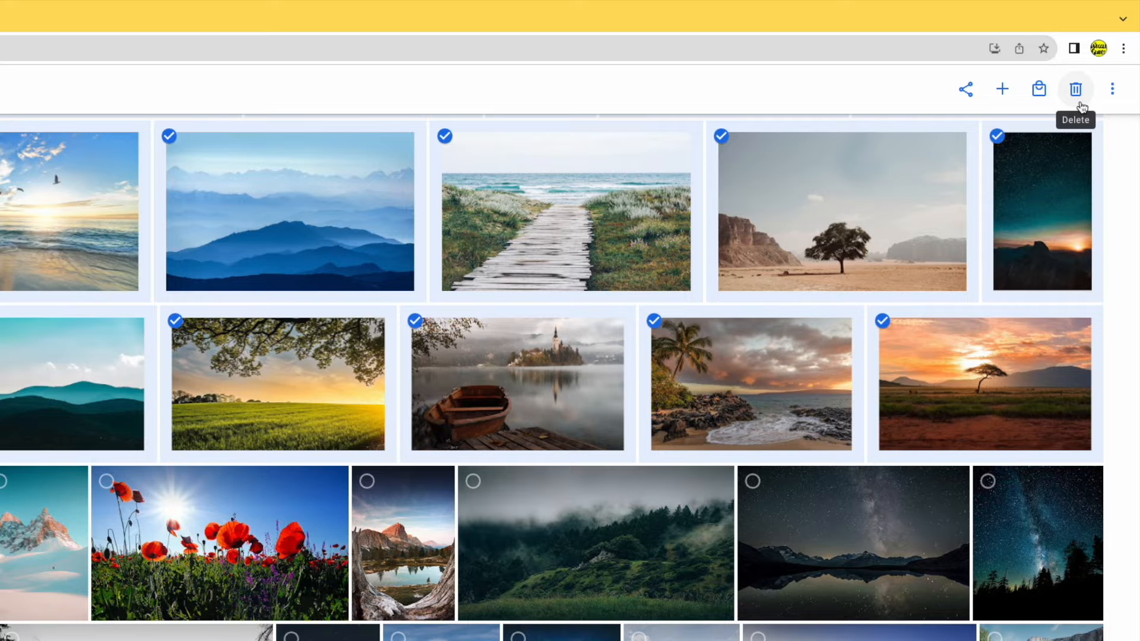
{"action": "left_click", "coordinate": [1075, 89]}
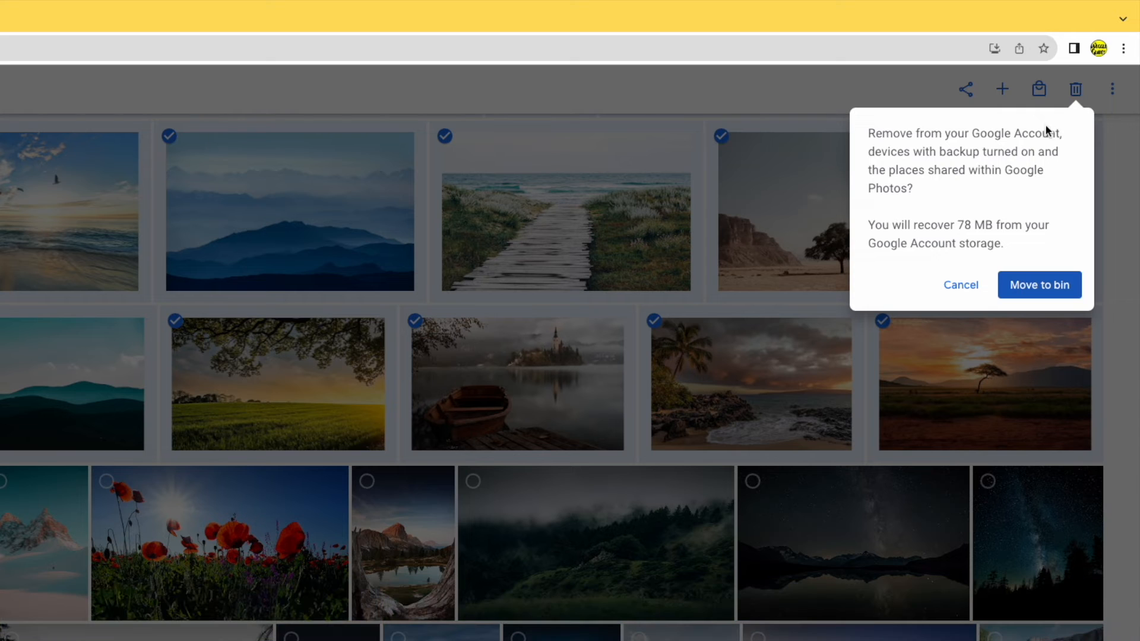
{"action": "mouse_move", "coordinate": [961, 202]}
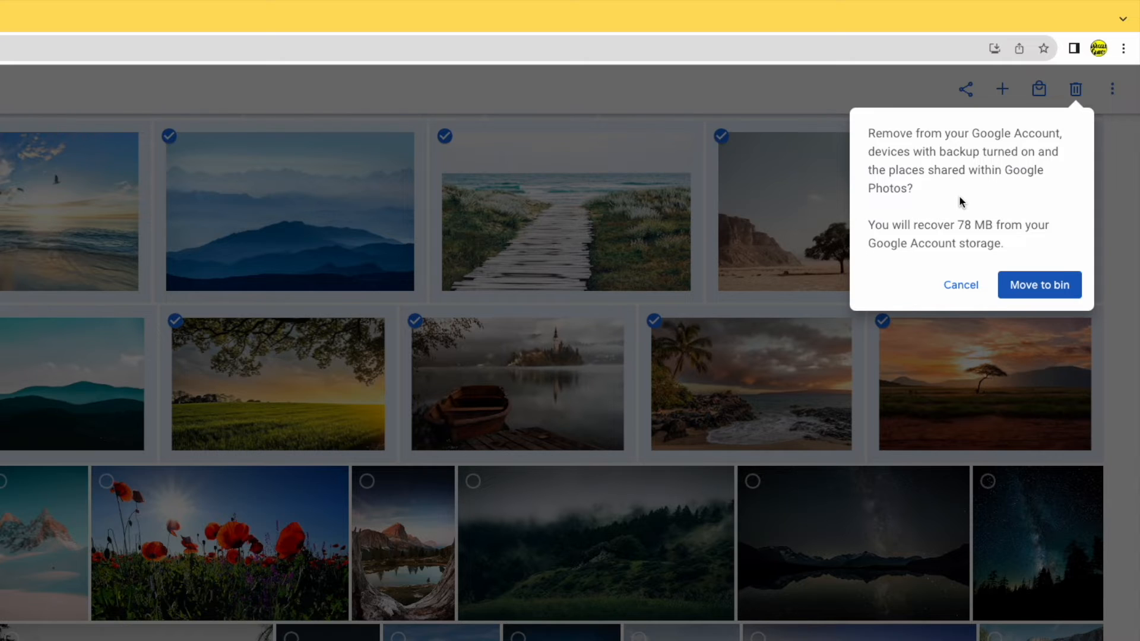
{"action": "mouse_move", "coordinate": [945, 222]}
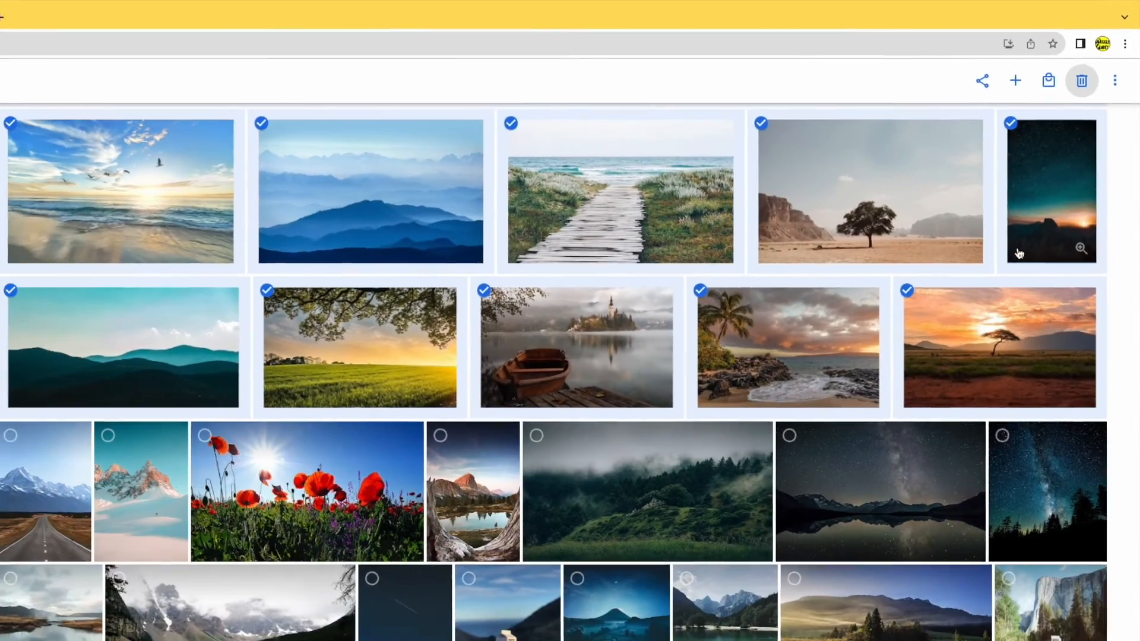
Move the 44 selected photos to the bin and view the bin.
{"action": "left_click", "coordinate": [1081, 80]}
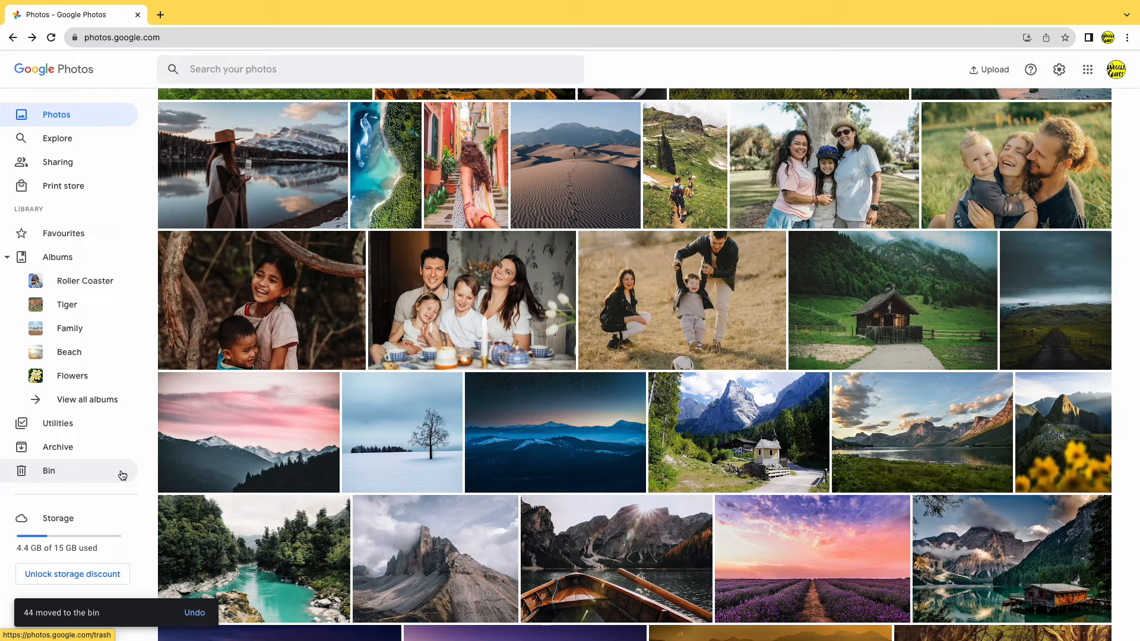
{"action": "left_click", "coordinate": [48, 470]}
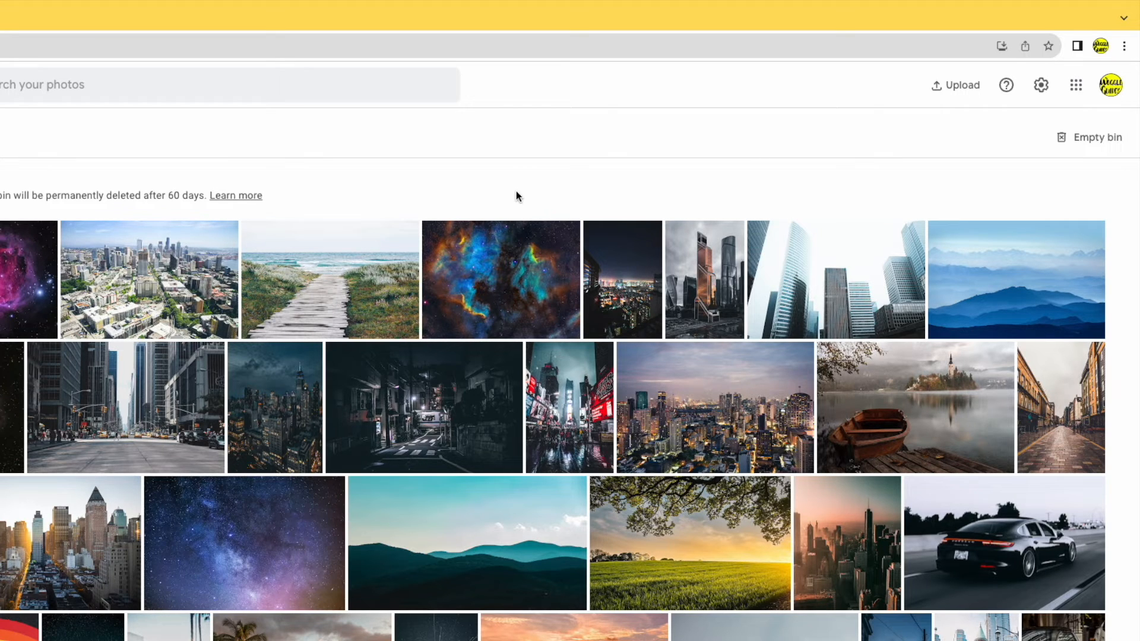
{"action": "mouse_move", "coordinate": [853, 201]}
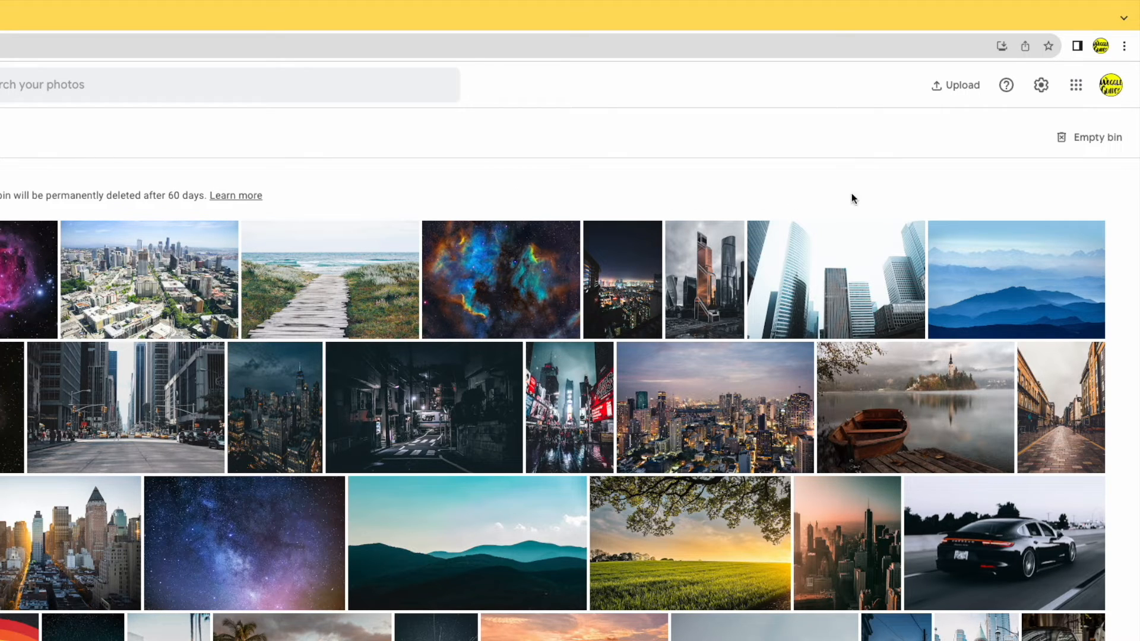
{"action": "mouse_move", "coordinate": [1088, 145]}
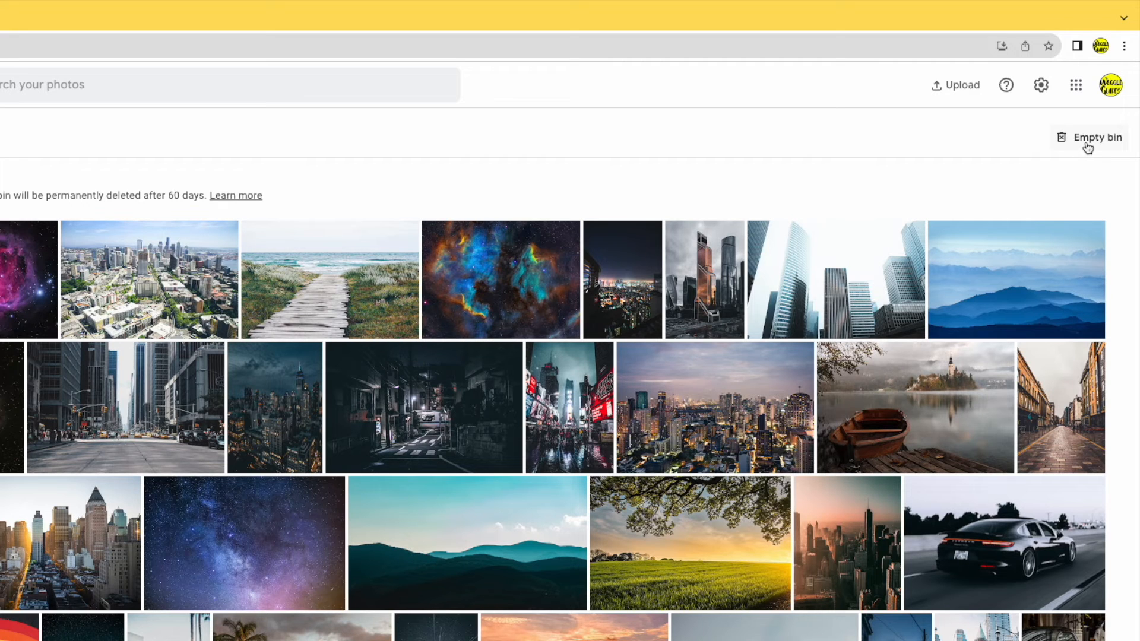
Empty the bin and confirm permanent deletion of all its photos.
{"action": "left_click", "coordinate": [1098, 136]}
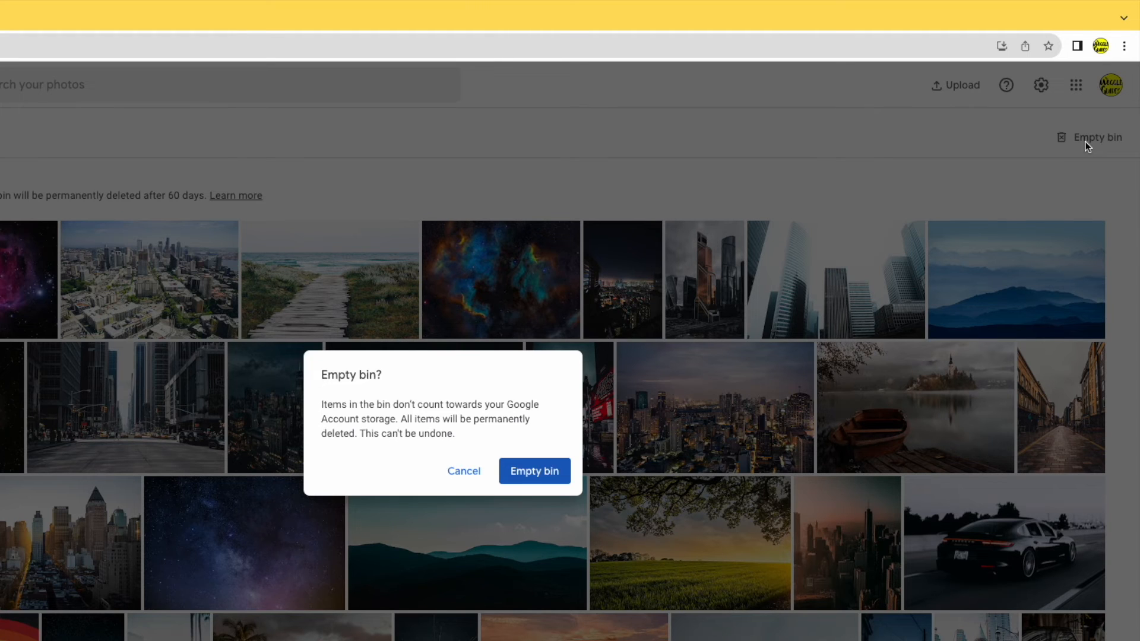
{"action": "mouse_move", "coordinate": [669, 304]}
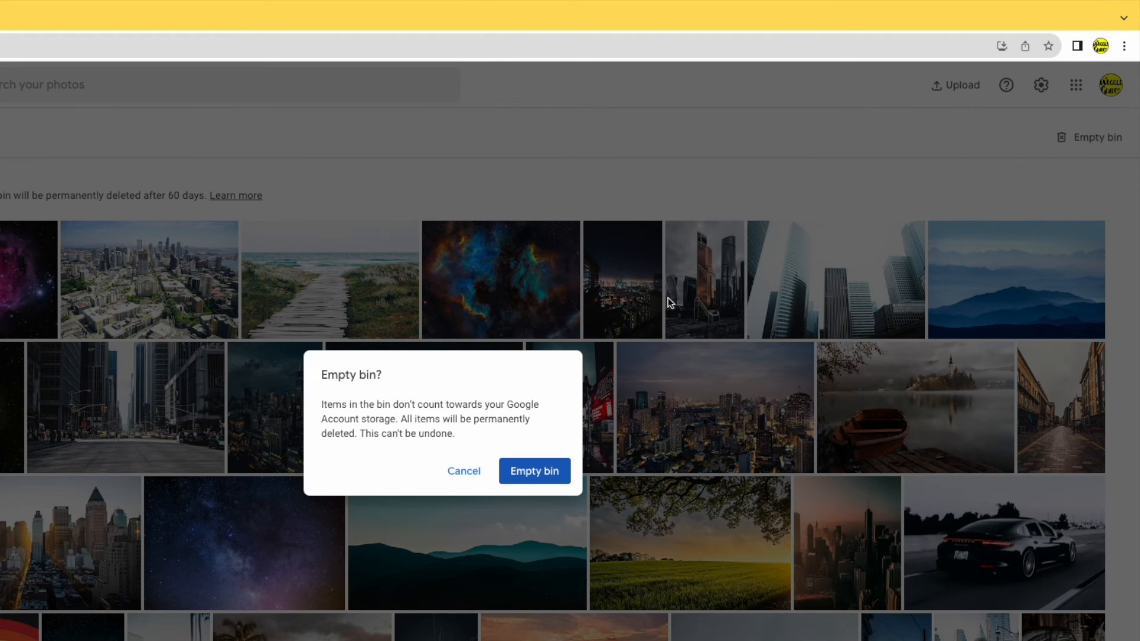
{"action": "mouse_move", "coordinate": [534, 471]}
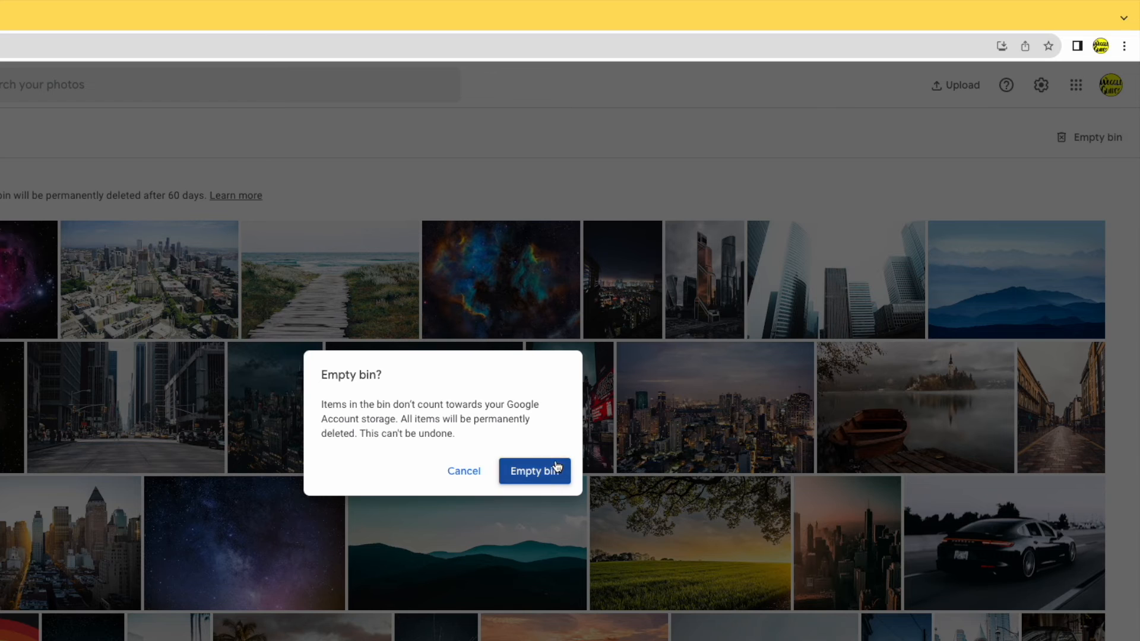
{"action": "left_click", "coordinate": [534, 470]}
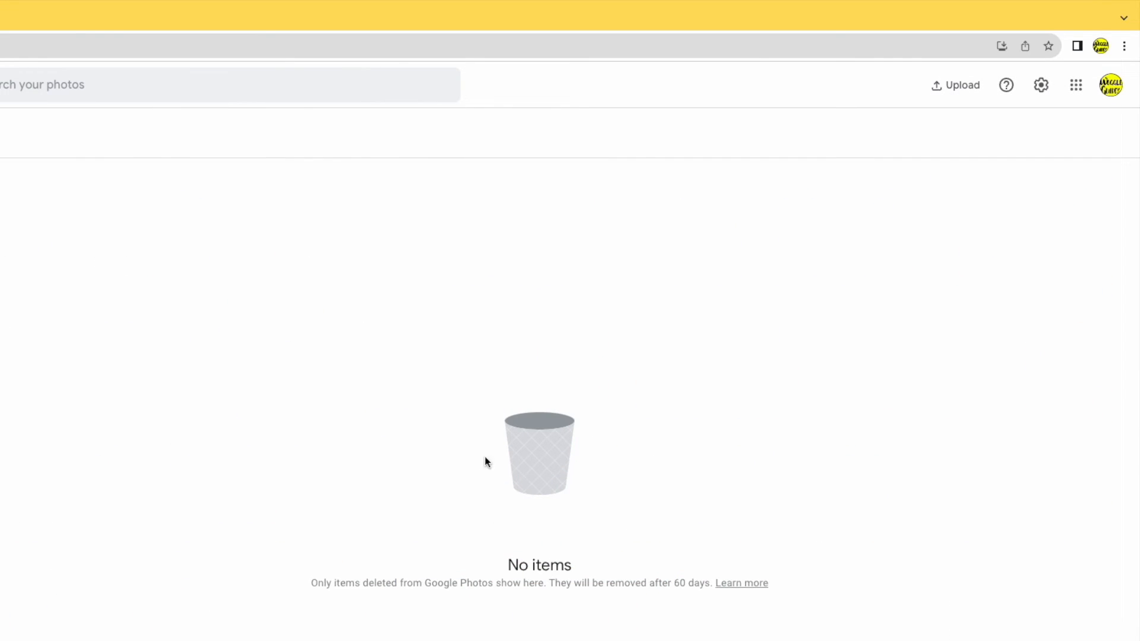
{"action": "mouse_move", "coordinate": [356, 429]}
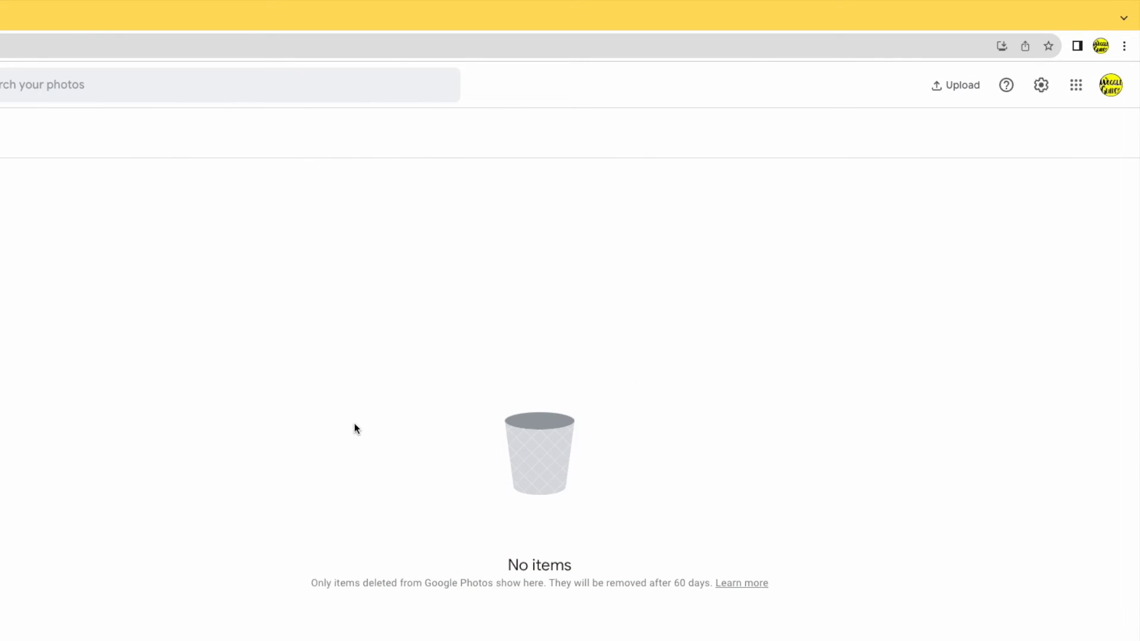